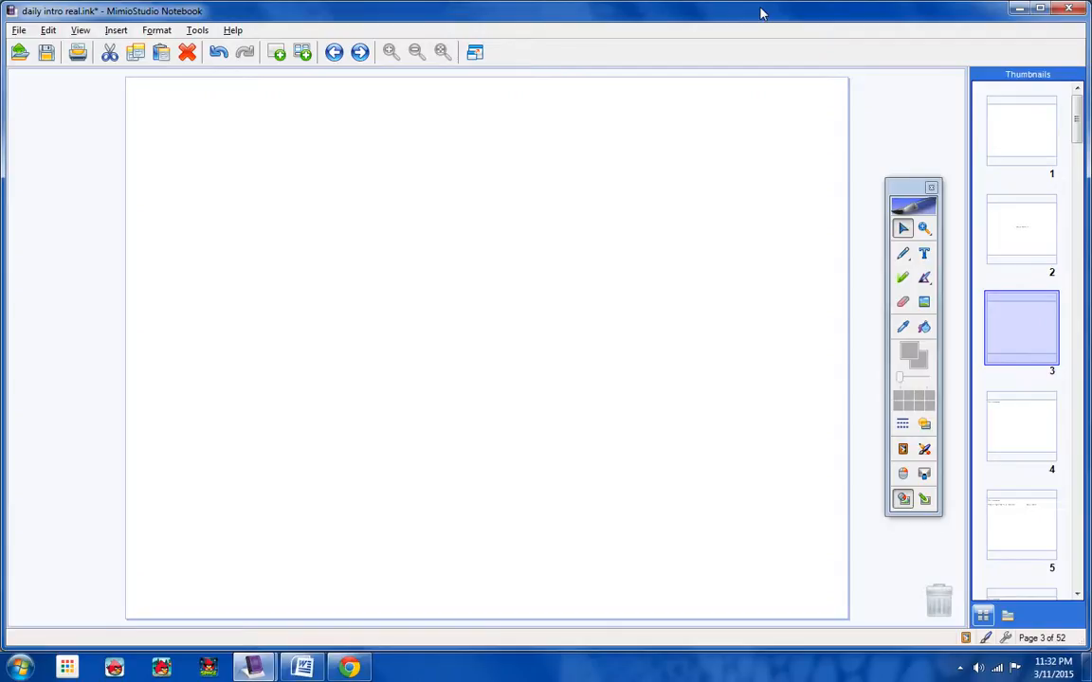
{"action": "mouse_move", "coordinate": [992, 292]}
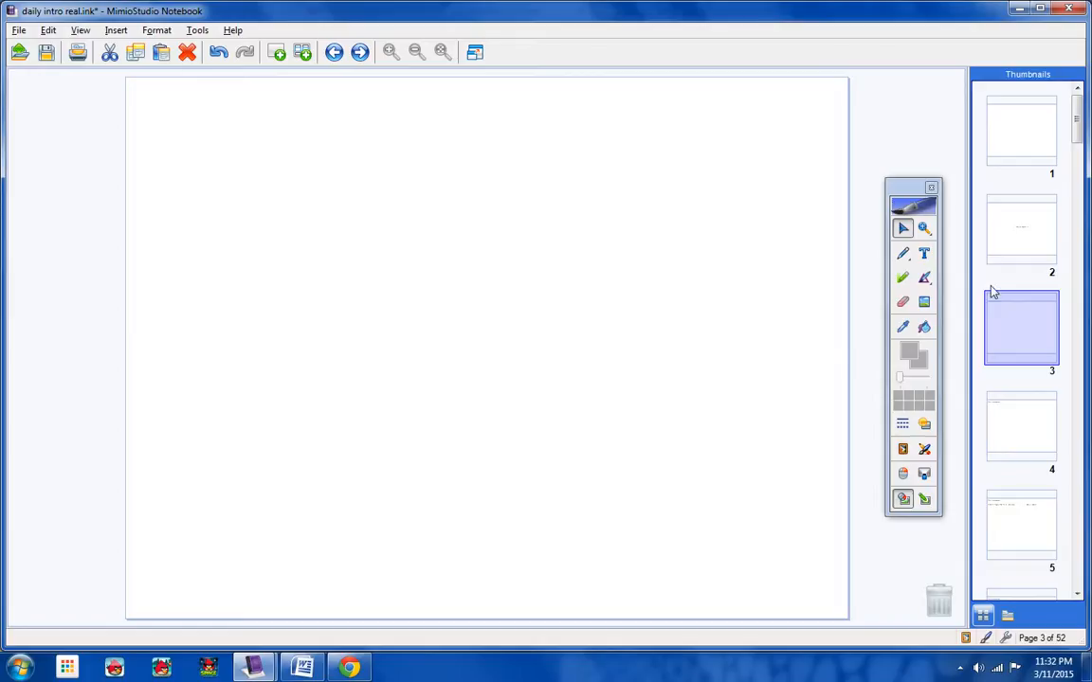
{"action": "mouse_move", "coordinate": [1012, 333]}
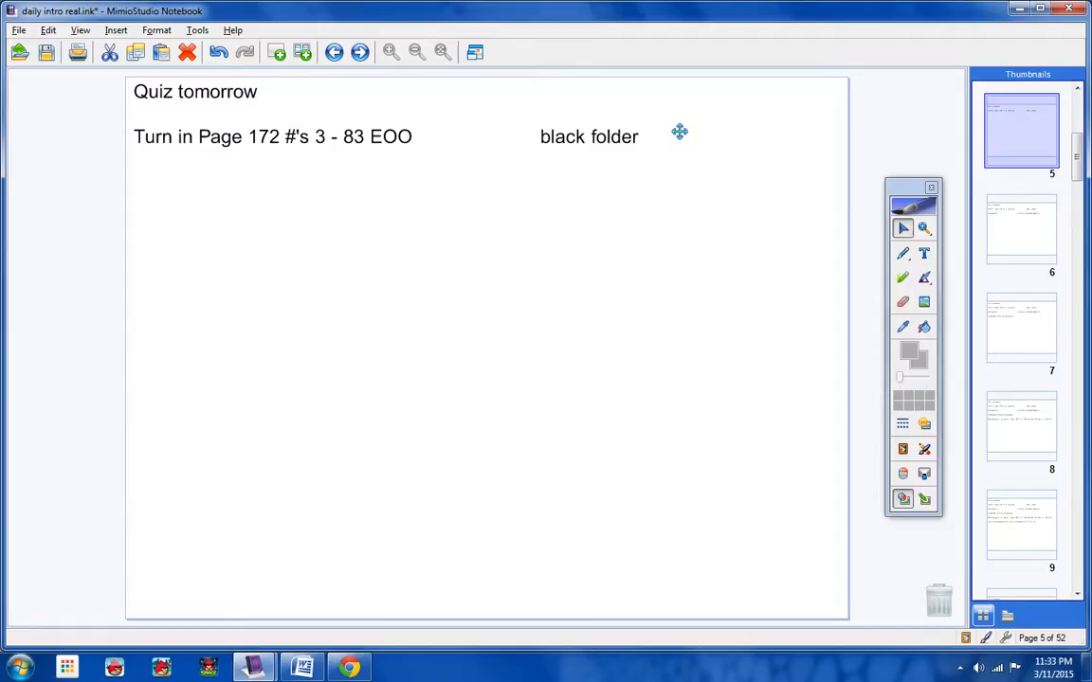
{"action": "mouse_move", "coordinate": [694, 145]}
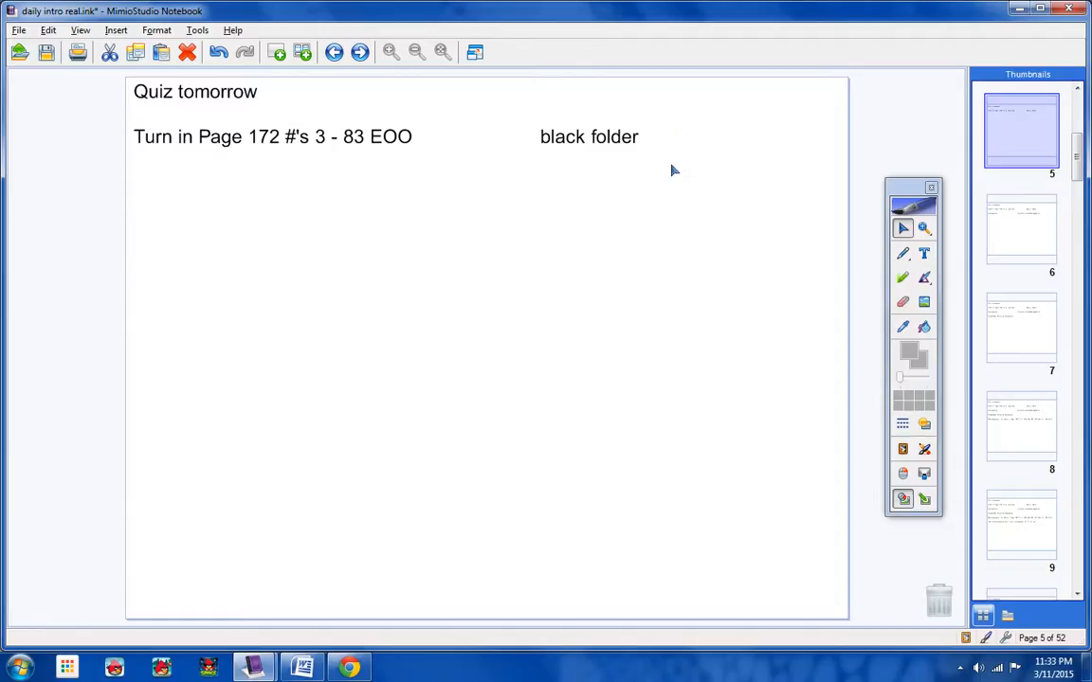
Advance to page 6, listing tomorrow's quiz, black-folder homework turn-in and the incompletes website
{"action": "double_click", "coordinate": [588, 133]}
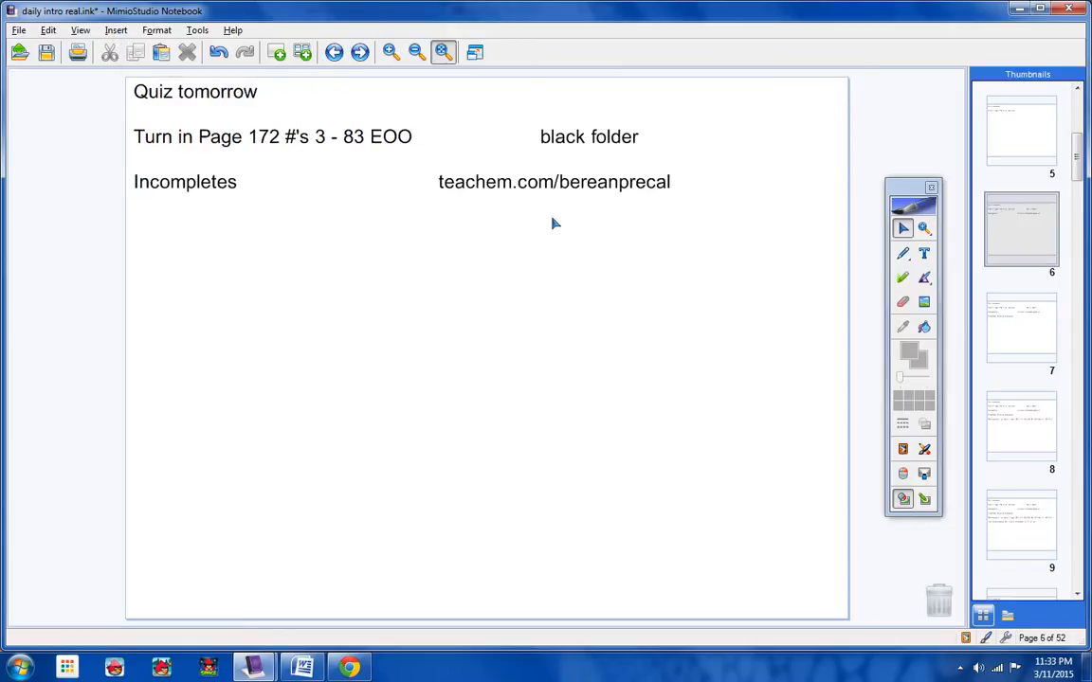
Launch the MimioStudio Recorder from Mimio Tools, then switch to Chrome's YouTube upload page
{"action": "left_click", "coordinate": [924, 449]}
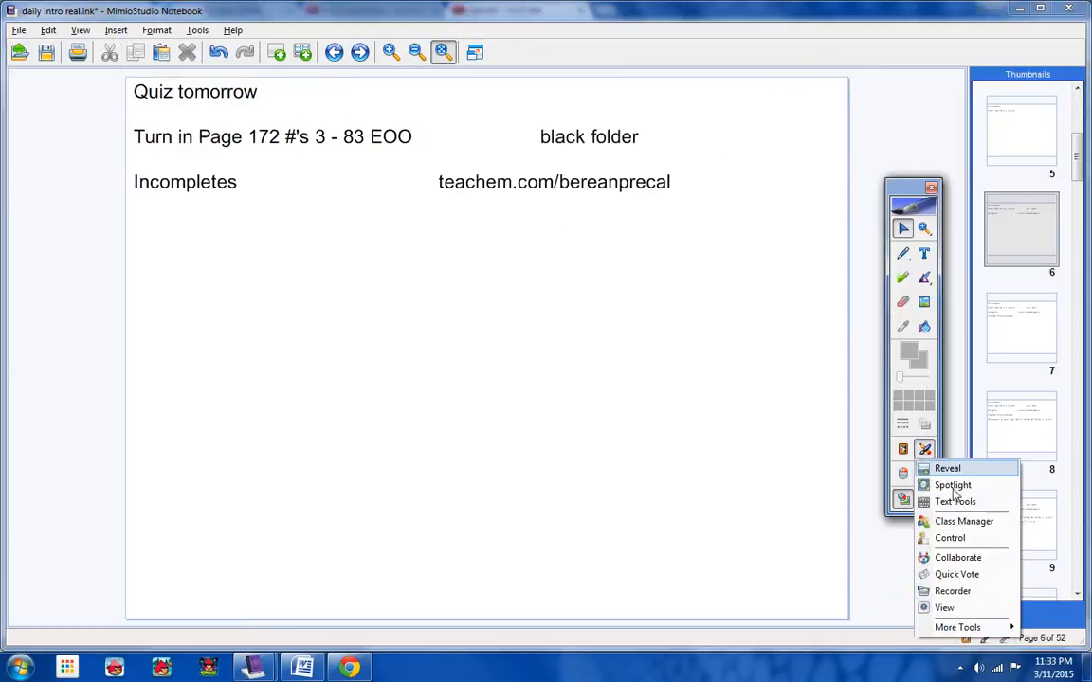
{"action": "left_click", "coordinate": [952, 591]}
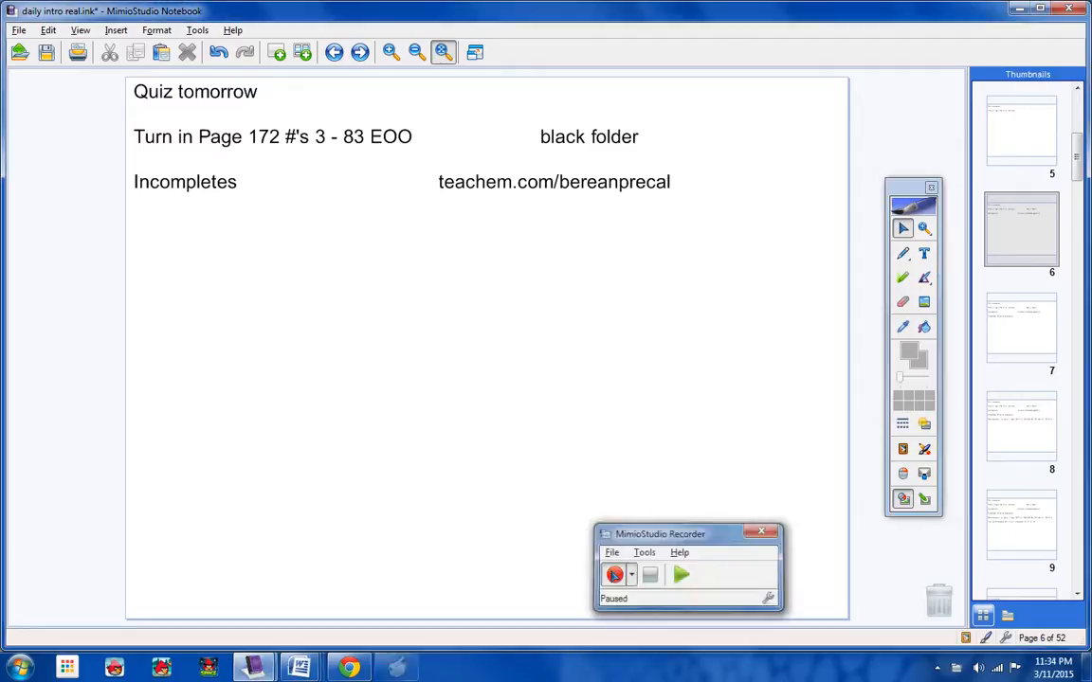
{"action": "left_click", "coordinate": [348, 667]}
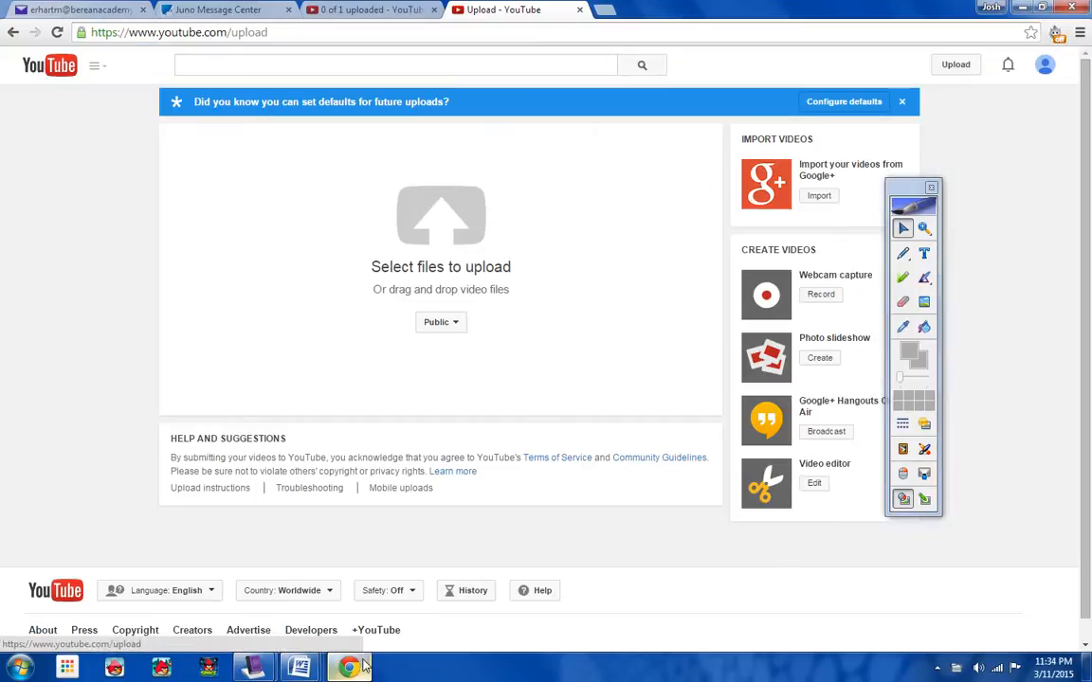
{"action": "mouse_move", "coordinate": [299, 668]}
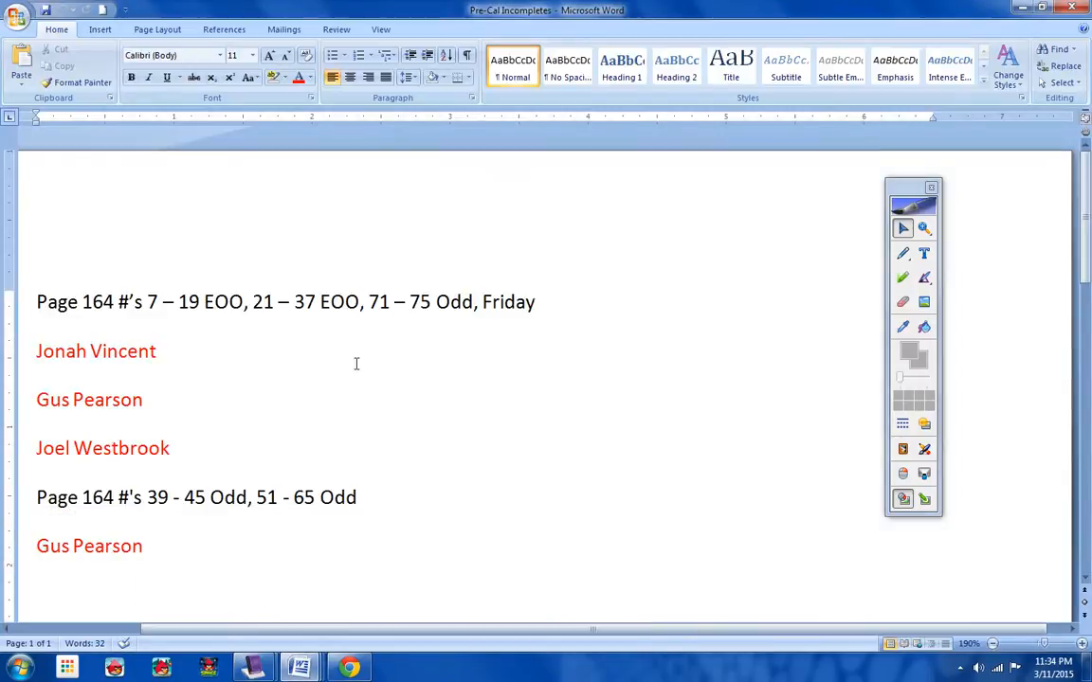
{"action": "mouse_move", "coordinate": [199, 379]}
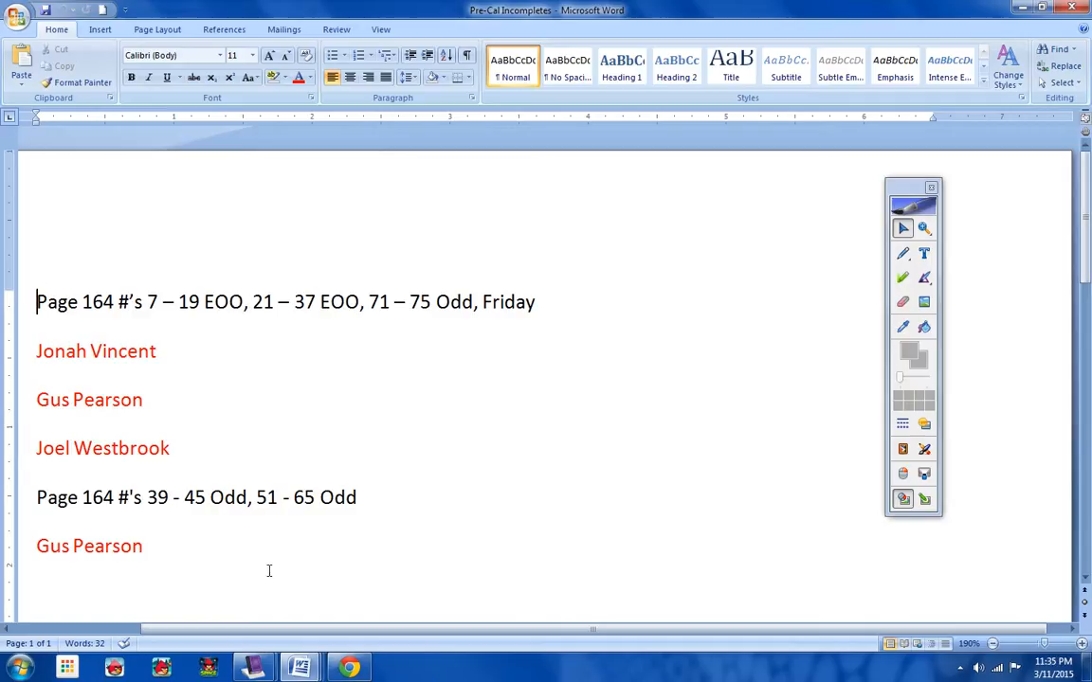
{"action": "mouse_move", "coordinate": [492, 331]}
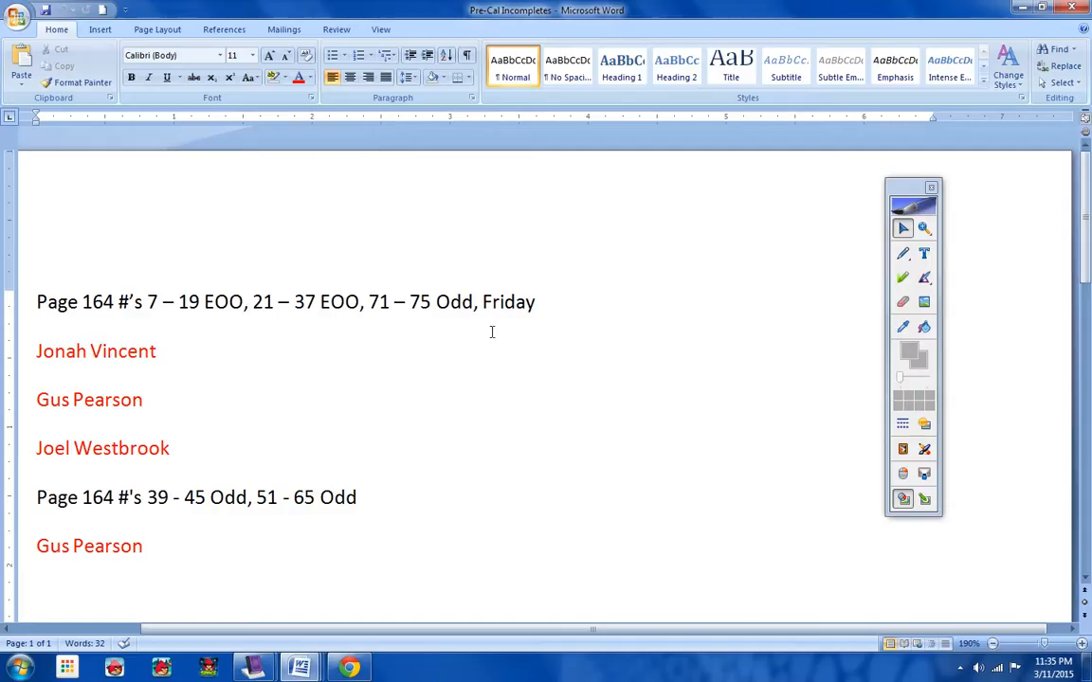
{"action": "mouse_move", "coordinate": [192, 360]}
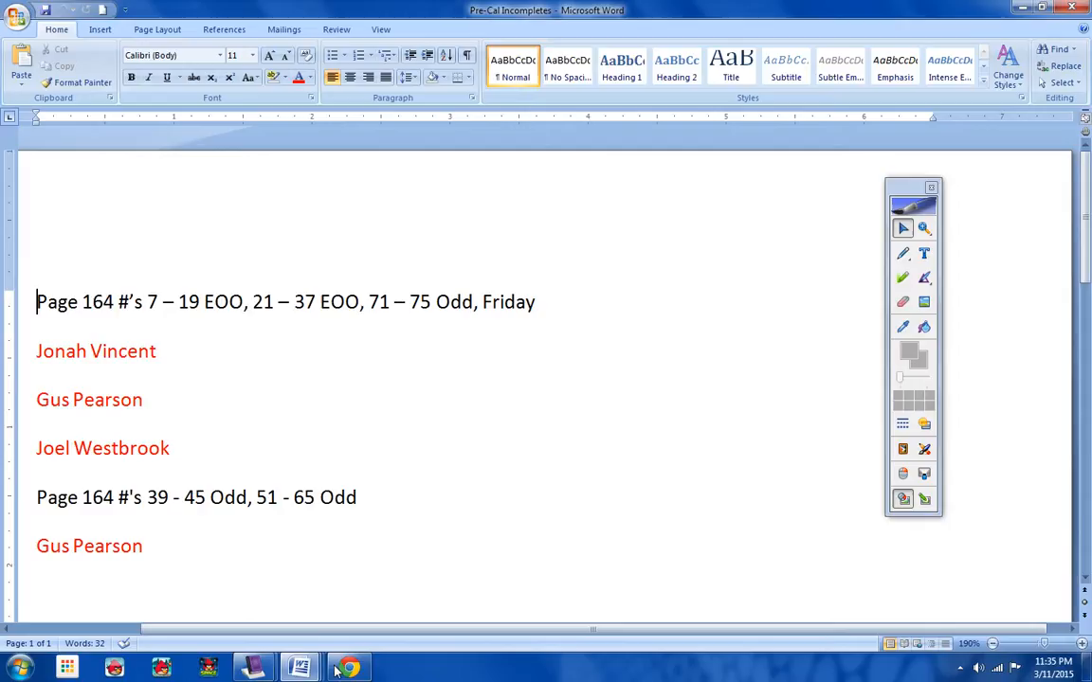
{"action": "mouse_move", "coordinate": [253, 668]}
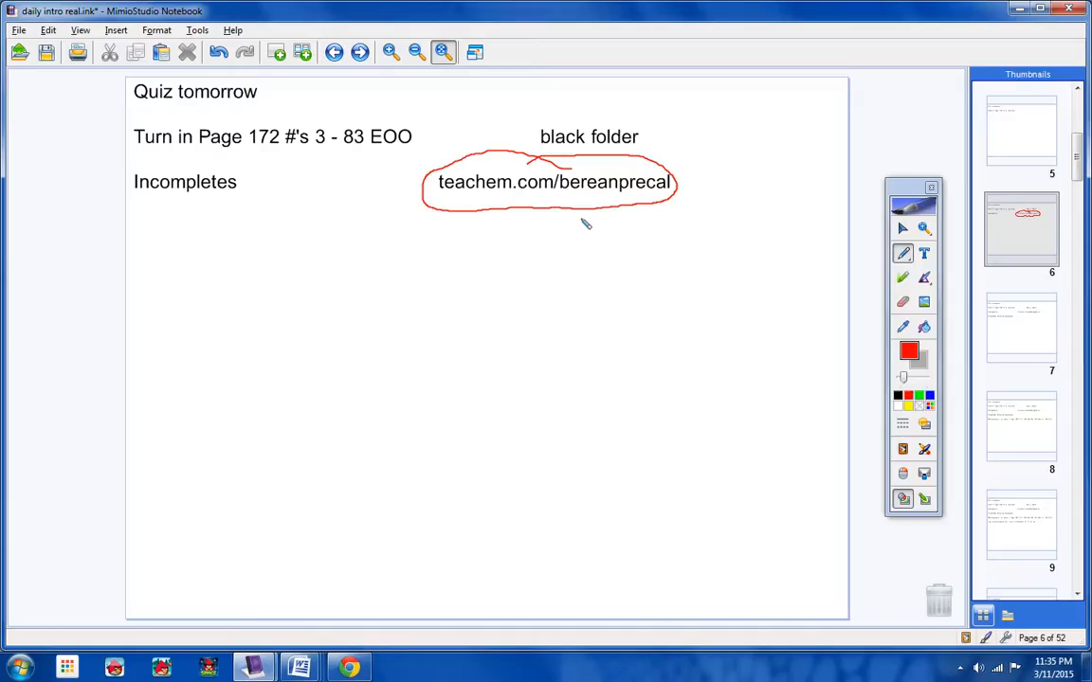
{"action": "mouse_move", "coordinate": [872, 330]}
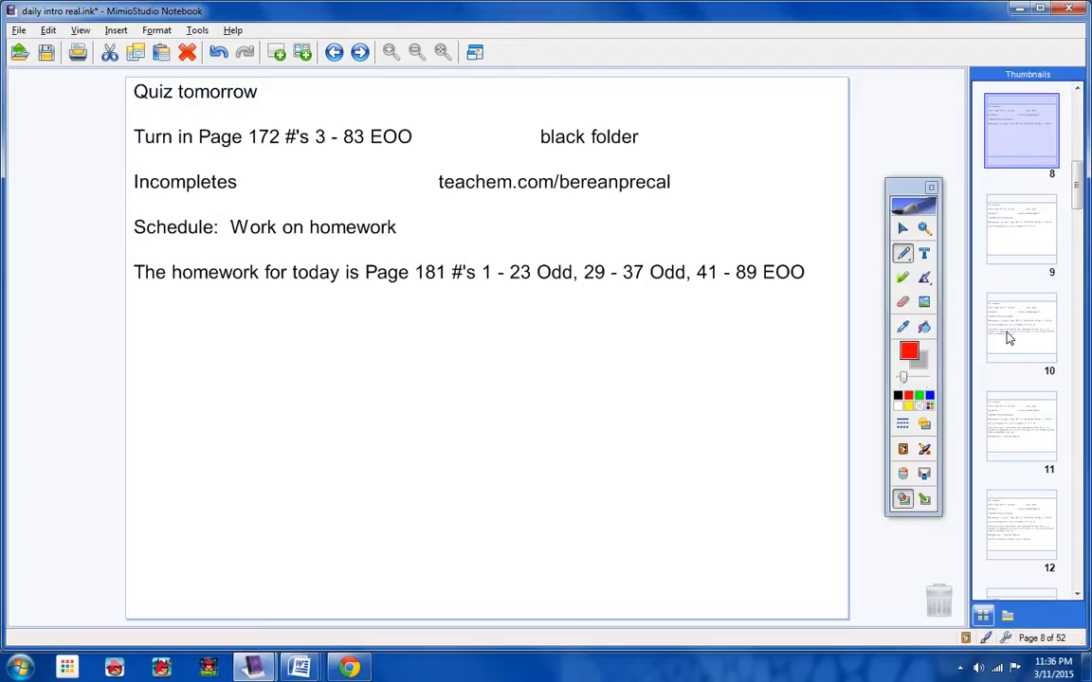
Add a note about numbers 73, 77, 81, 85 and circle them in red, undoing an initial strike-through
{"action": "type", "text": "Now, let me explain what I did with numbers 73, 77, 81, 85.......,"}
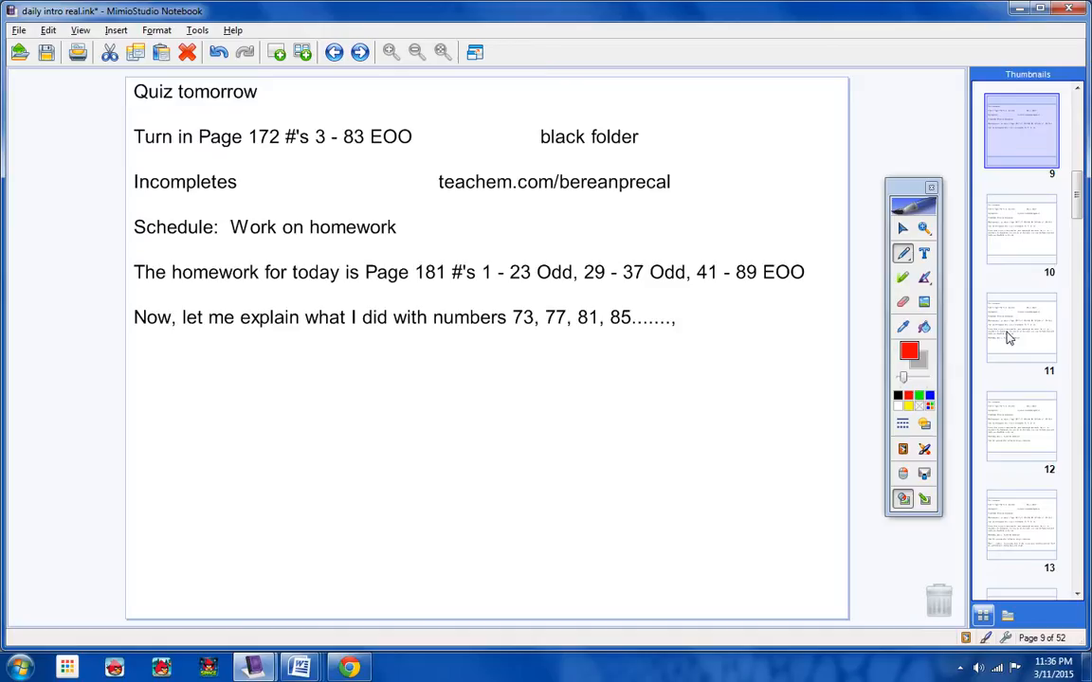
{"action": "mouse_move", "coordinate": [538, 325]}
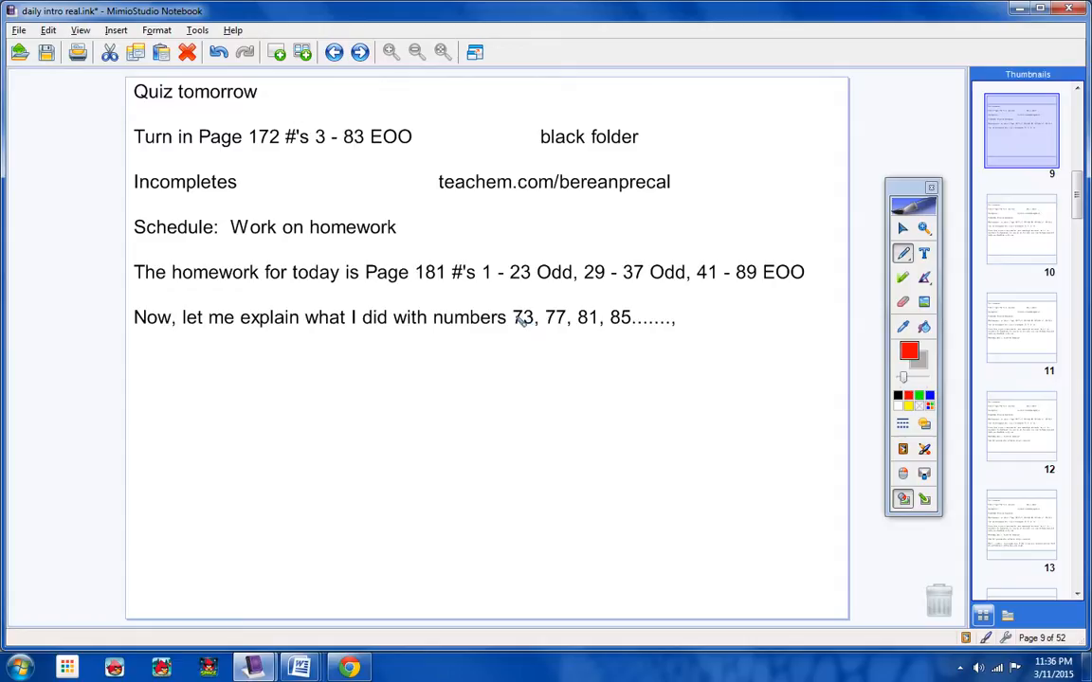
{"action": "left_click_drag", "start_coordinate": [512, 319], "coordinate": [630, 318]}
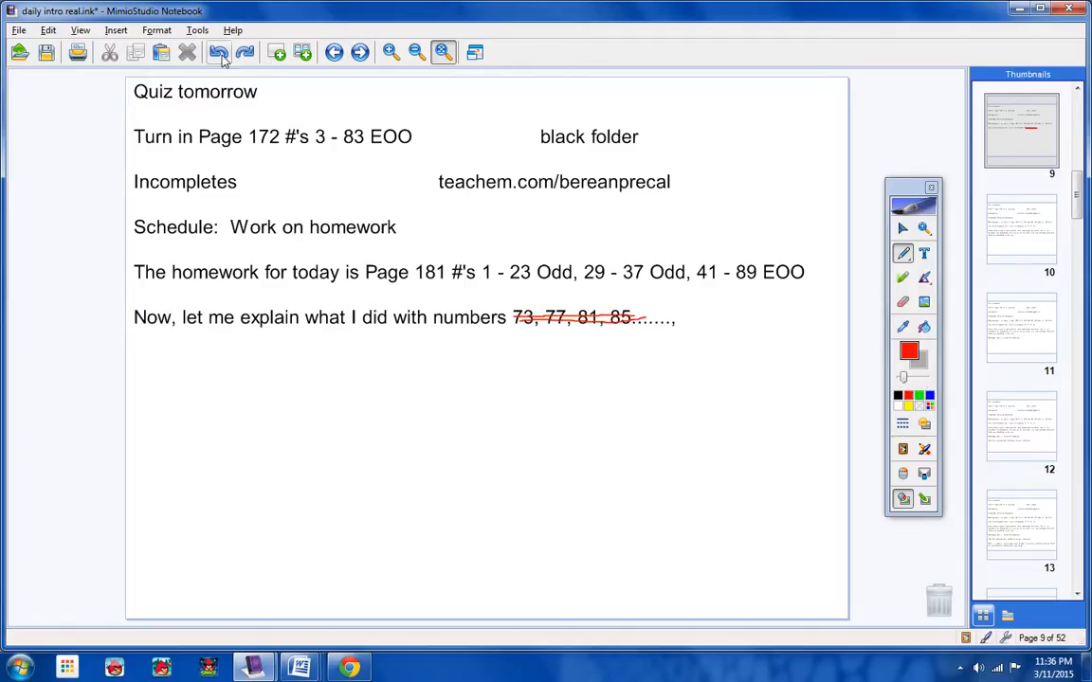
{"action": "left_click", "coordinate": [218, 52]}
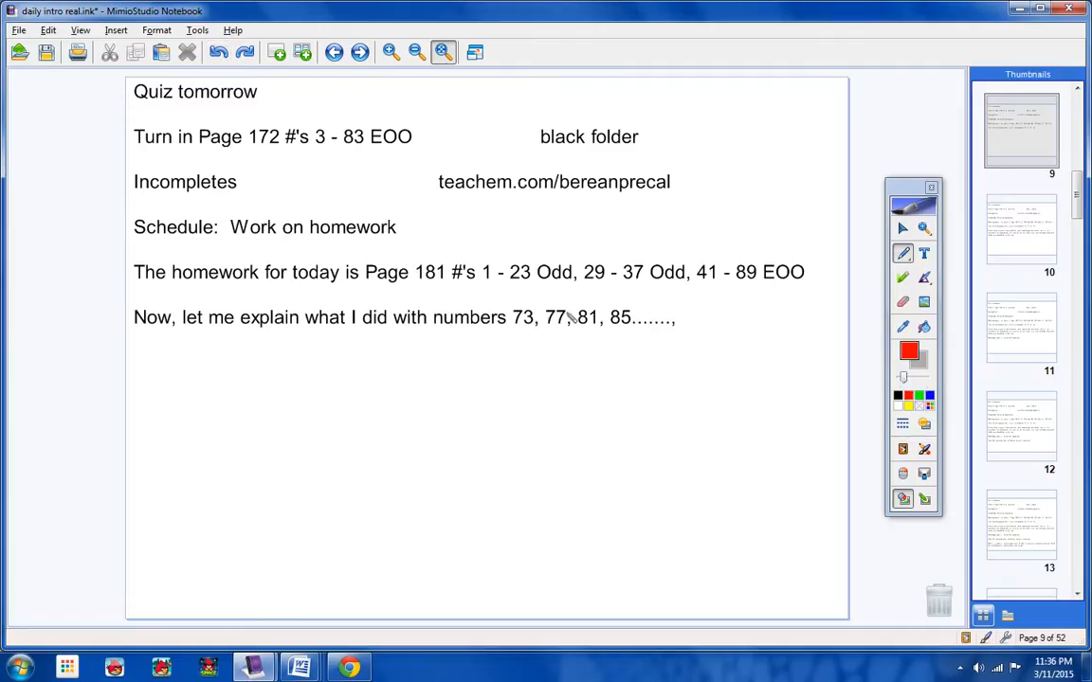
{"action": "left_click_drag", "start_coordinate": [503, 313], "coordinate": [672, 336]}
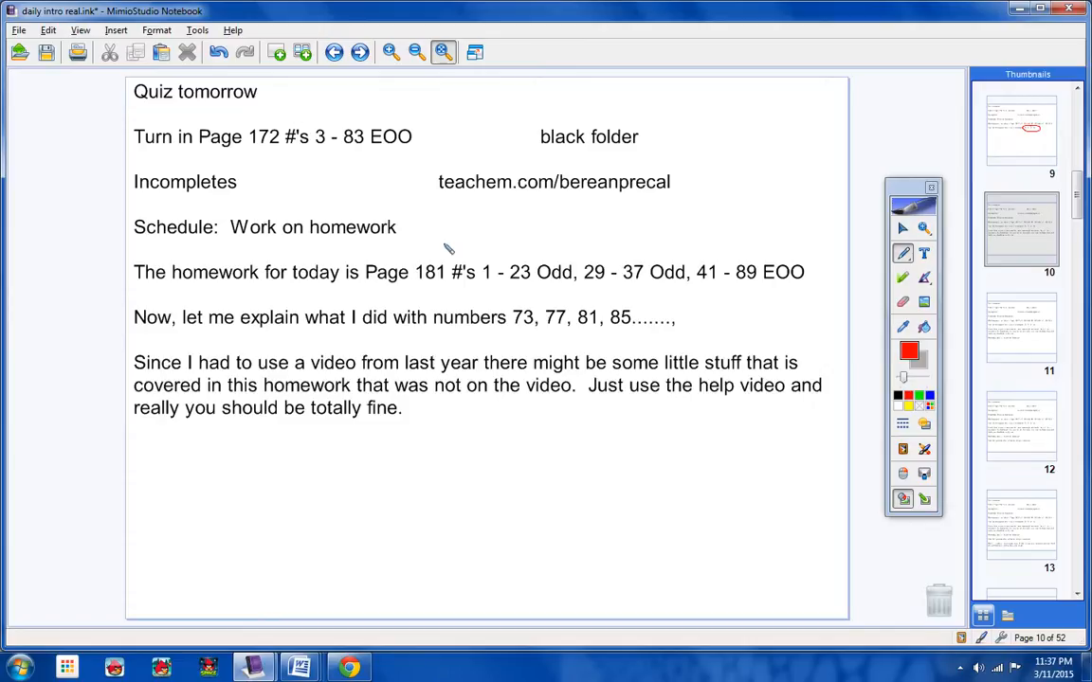
{"action": "mouse_move", "coordinate": [529, 384]}
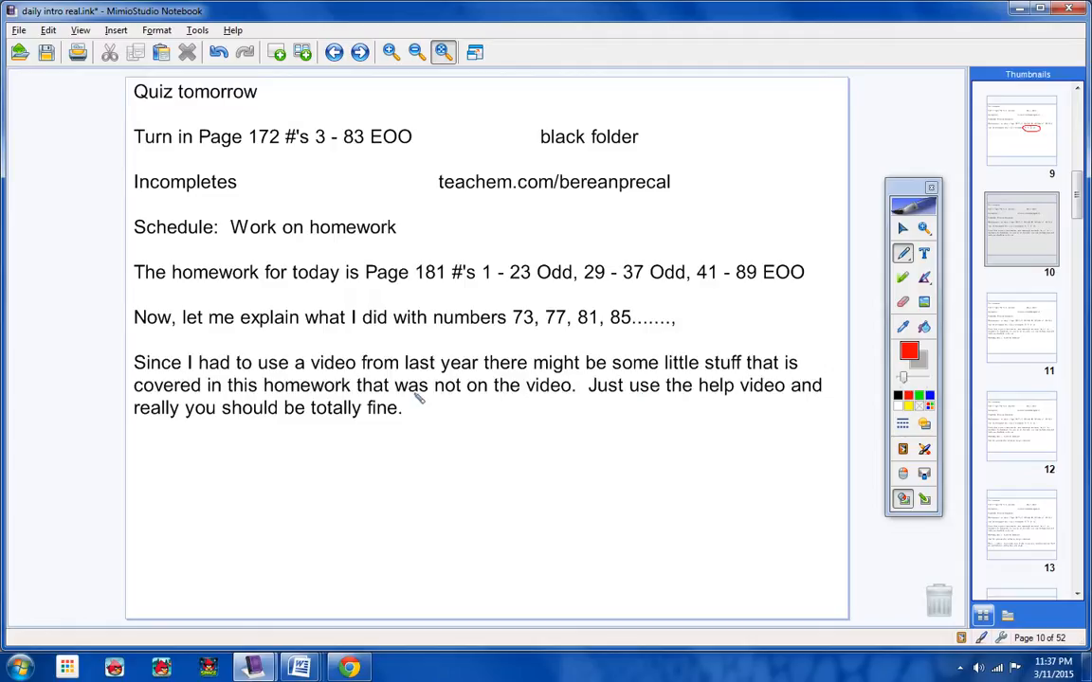
{"action": "mouse_move", "coordinate": [538, 411]}
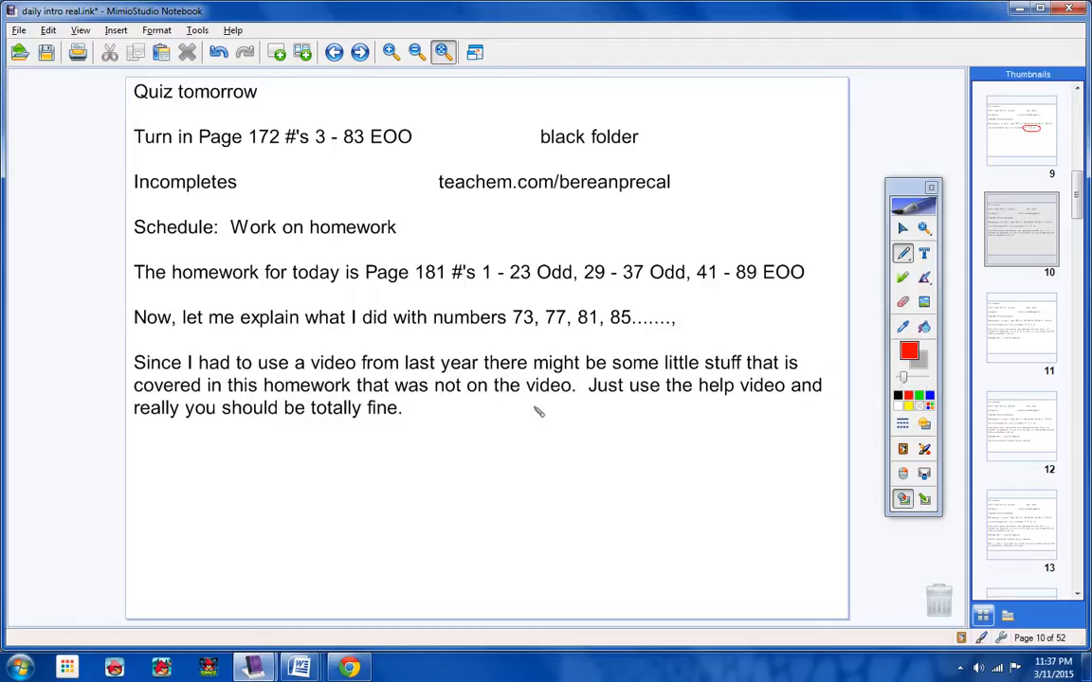
{"action": "mouse_move", "coordinate": [552, 409]}
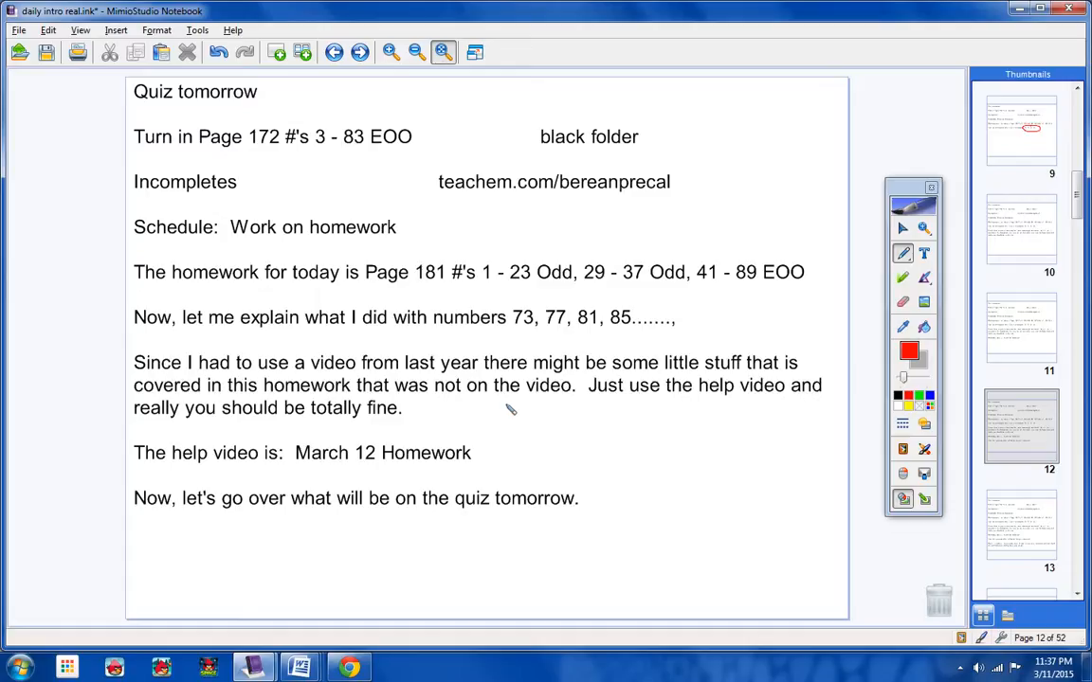
{"action": "mouse_move", "coordinate": [467, 522]}
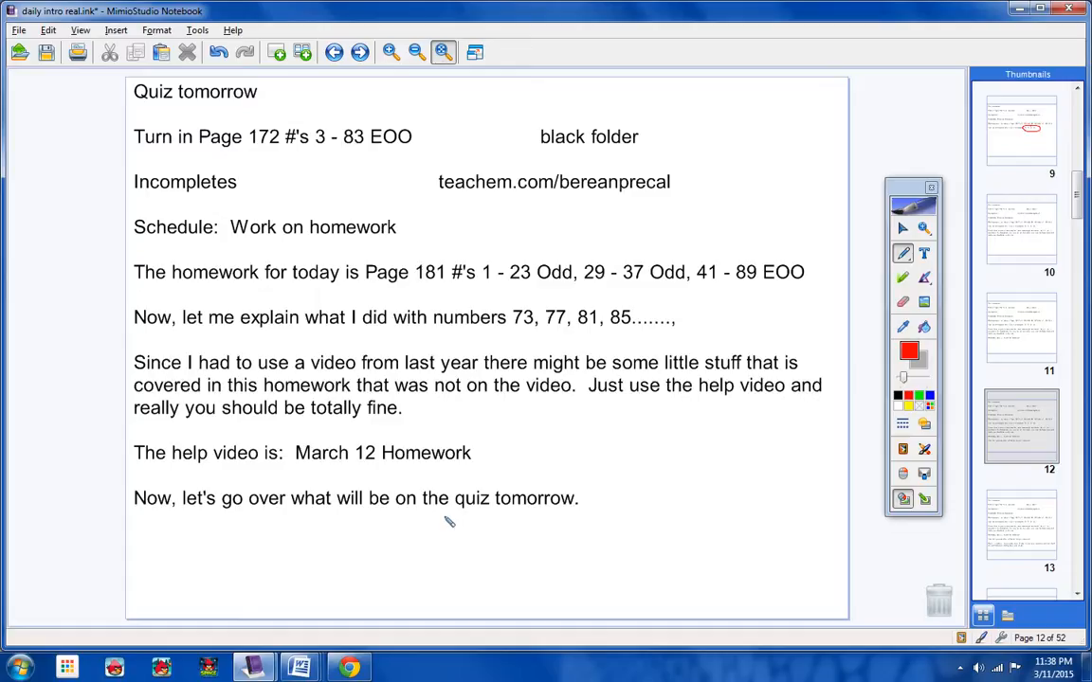
{"action": "mouse_move", "coordinate": [464, 535]}
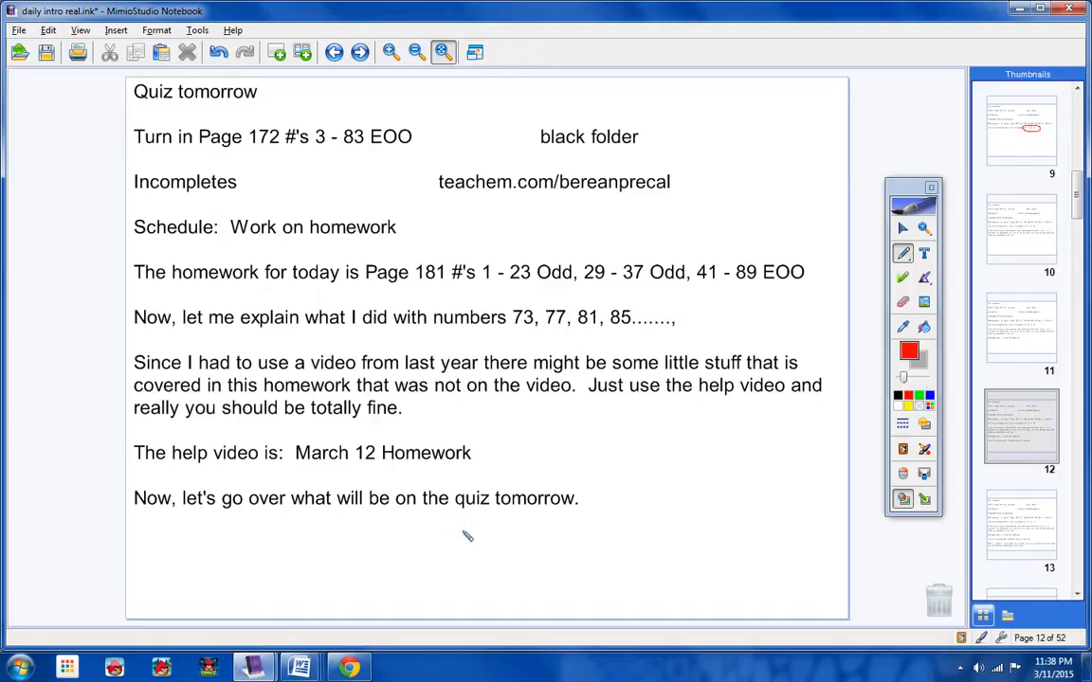
{"action": "mouse_move", "coordinate": [387, 512]}
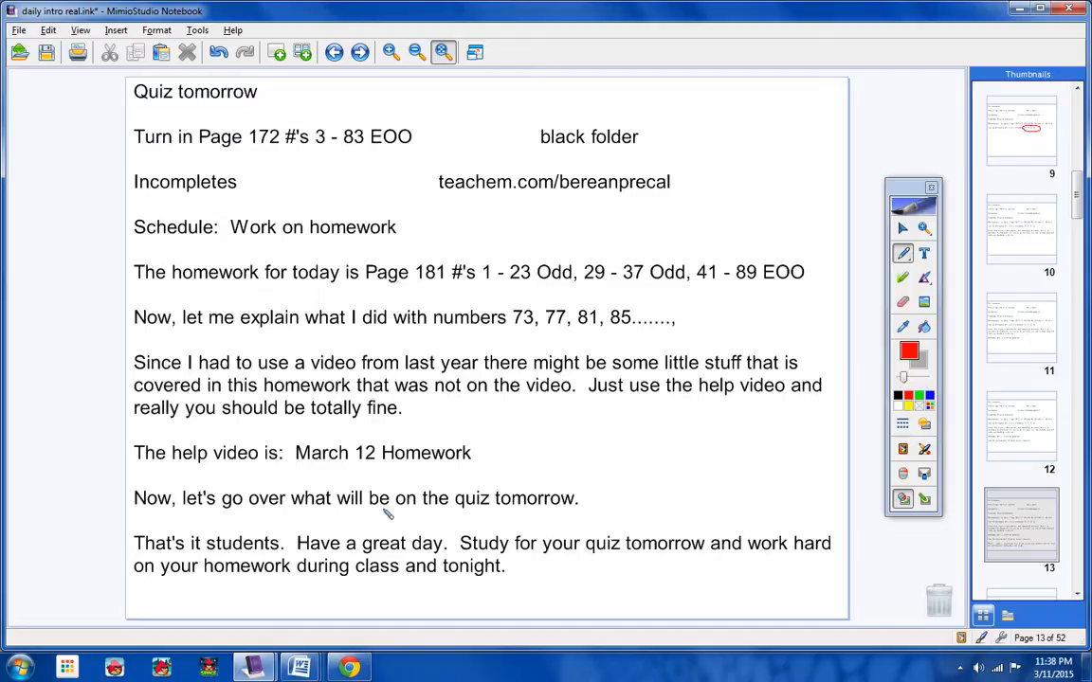
{"action": "mouse_move", "coordinate": [597, 512]}
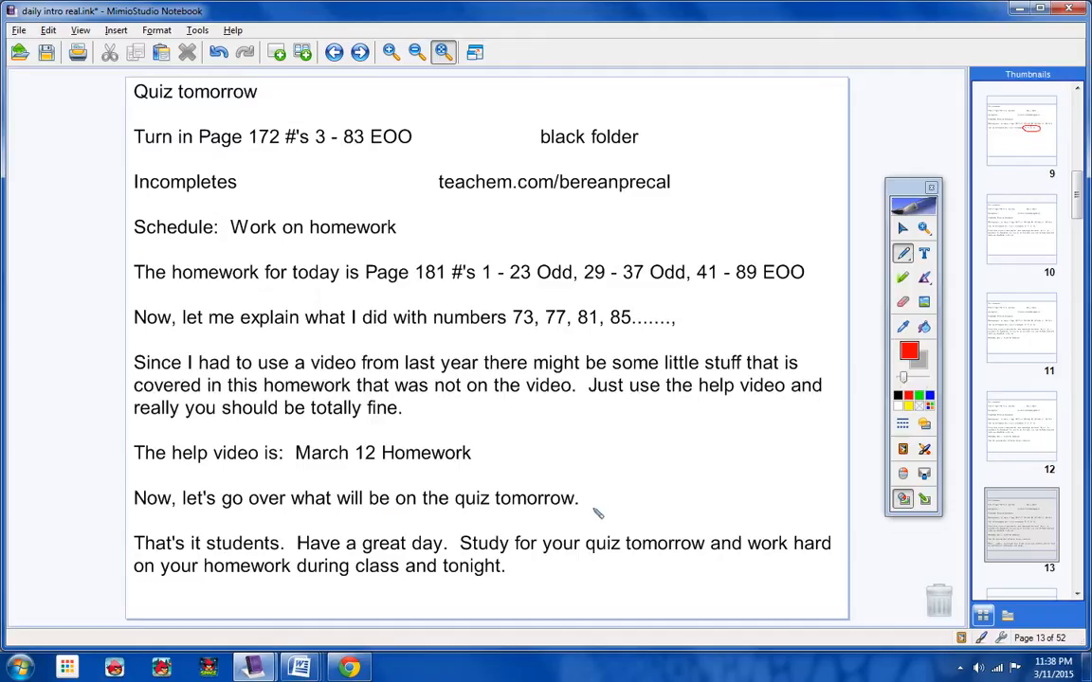